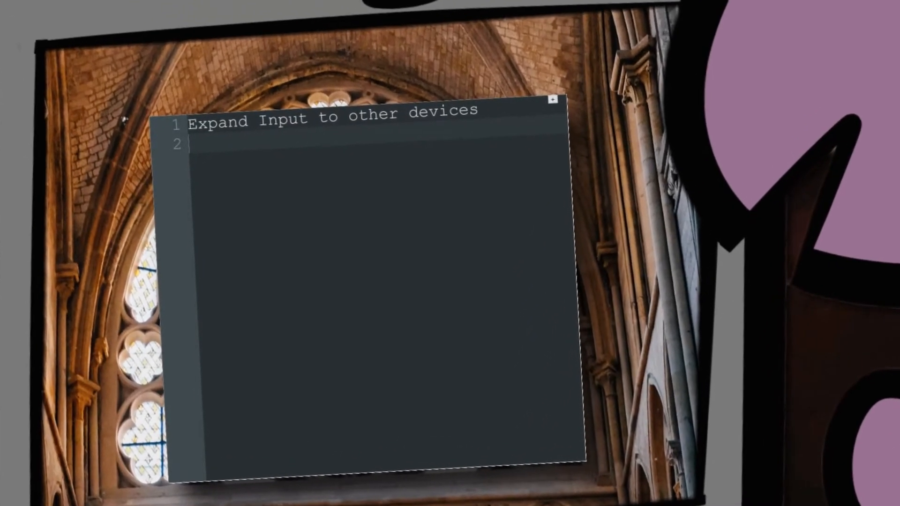
- Add a 'Multiplayer' item to the notes under 'Expand Input to other devices'
type("Multiplayer")
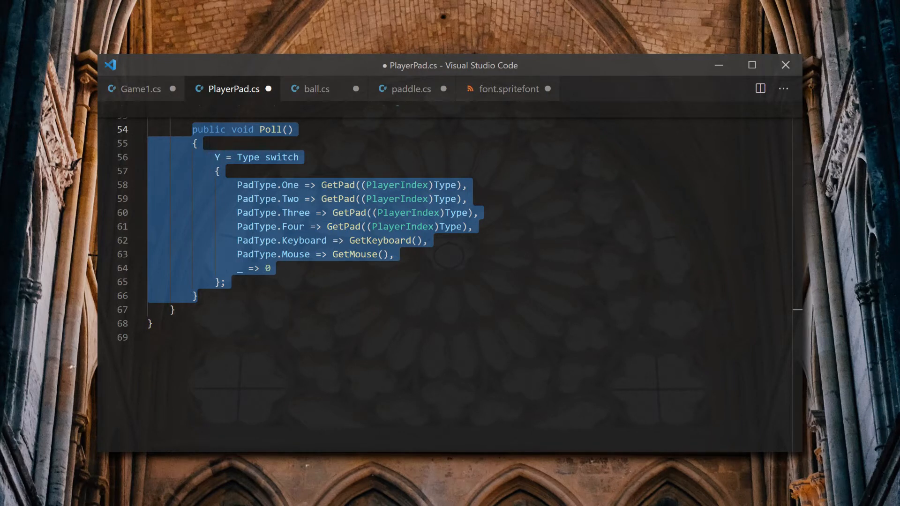
double_click(281, 157)
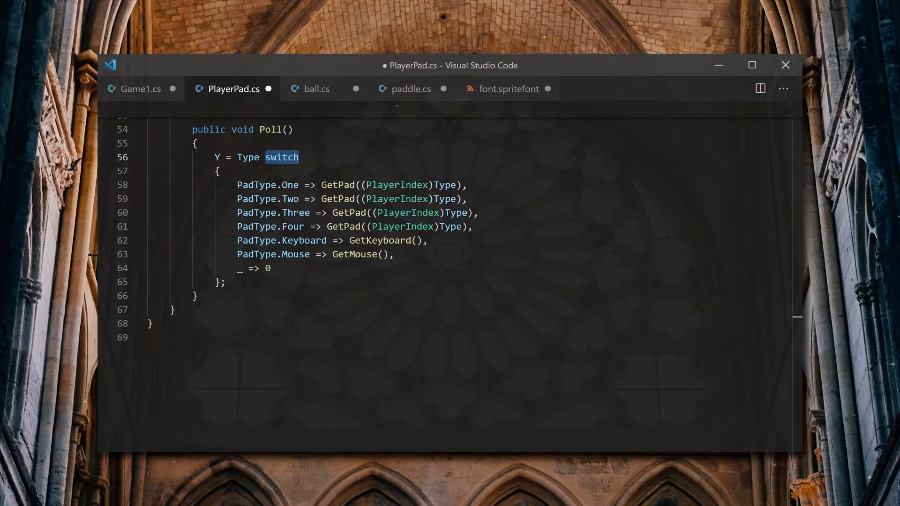
left_click(216, 156)
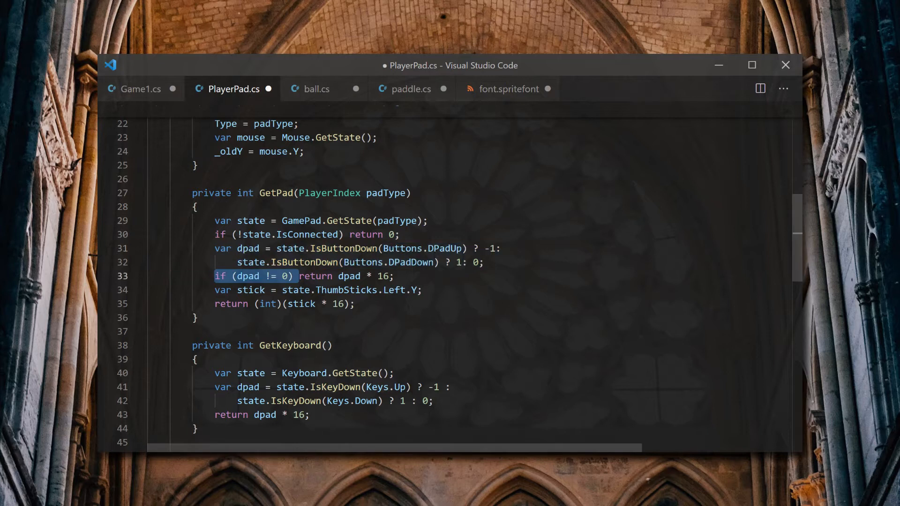
left_click(318, 290)
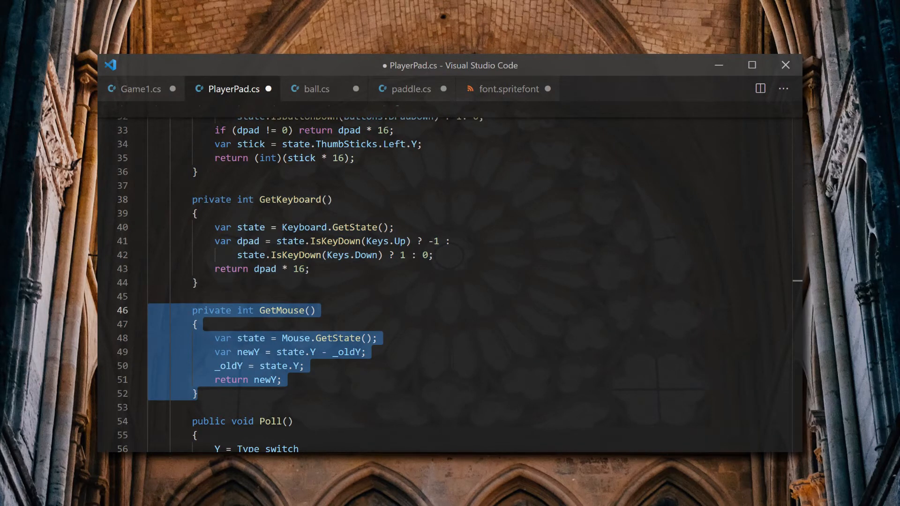
left_click(140, 89)
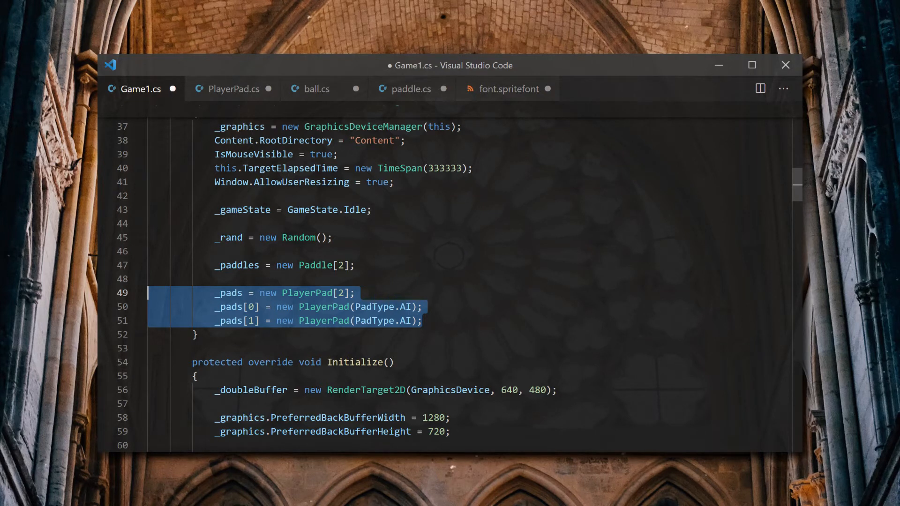
- Scroll Game1.cs down to the Play state's pad loop in the Update method
scroll("down", 3)
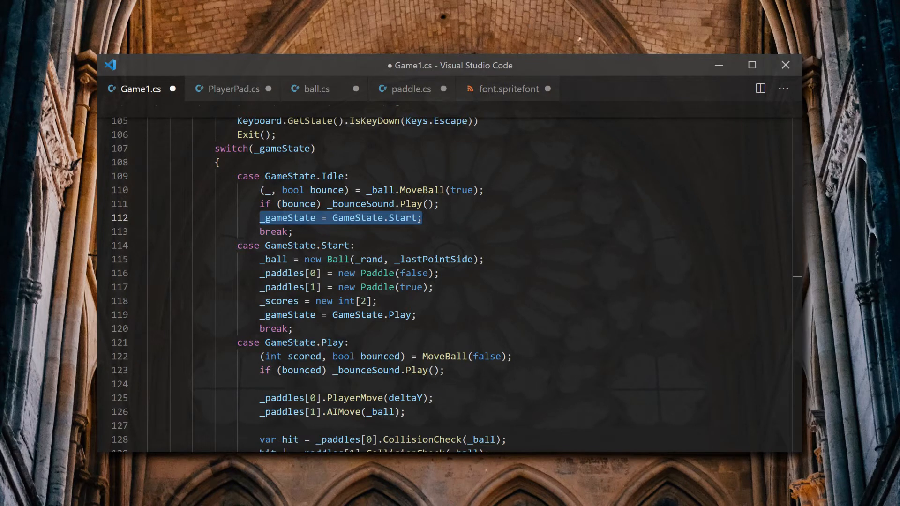
mouse_move(545, 500)
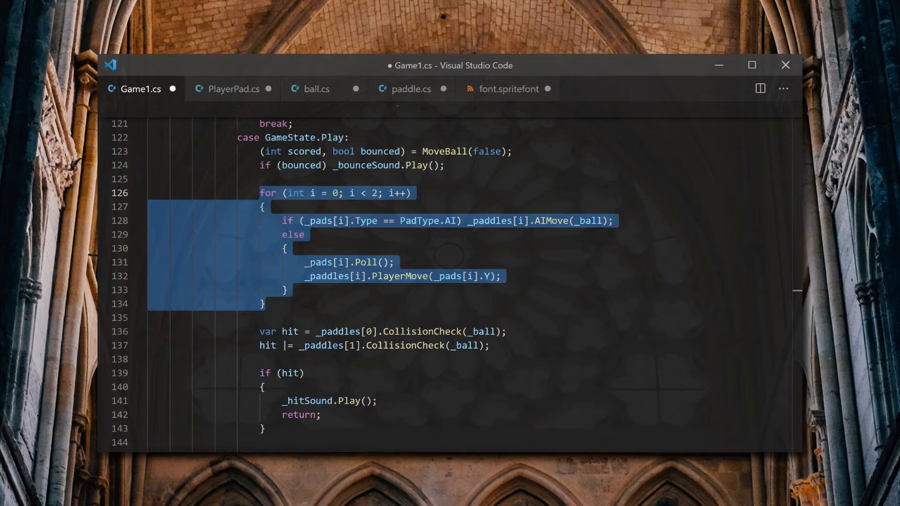
left_click(448, 220)
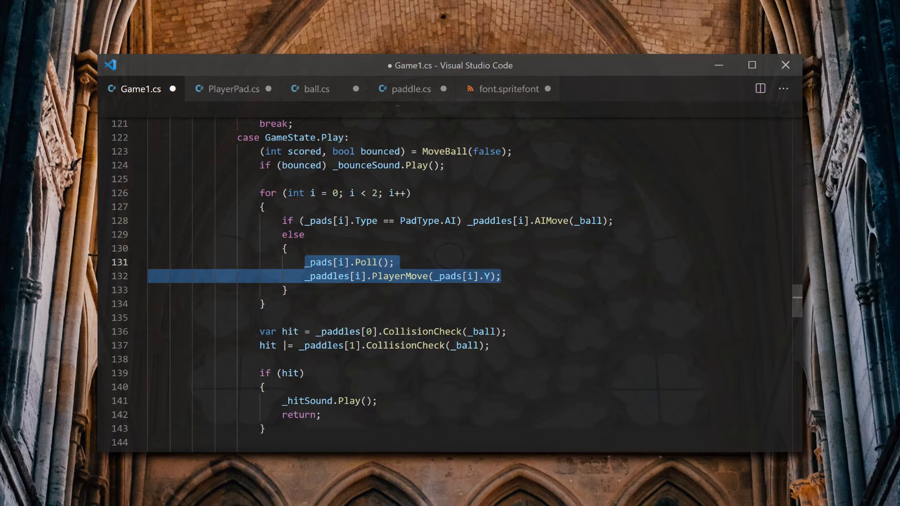
key("F5")
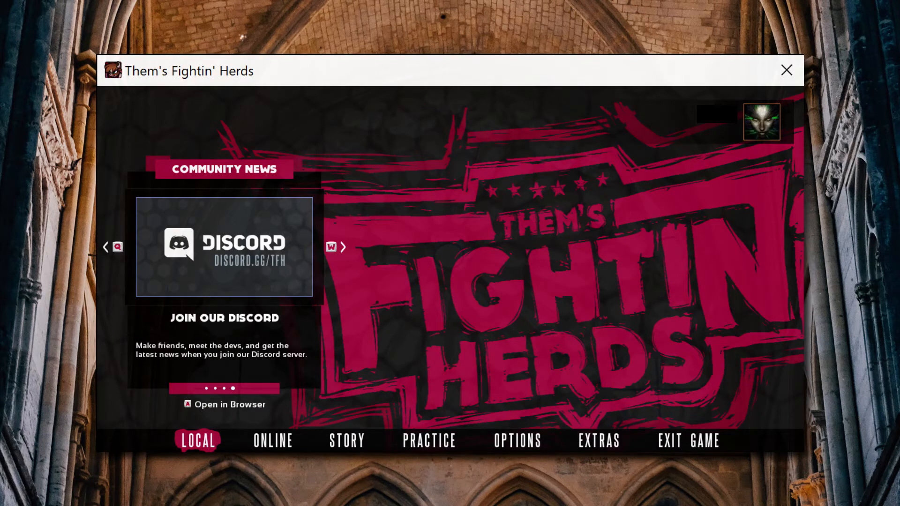
left_click(197, 441)
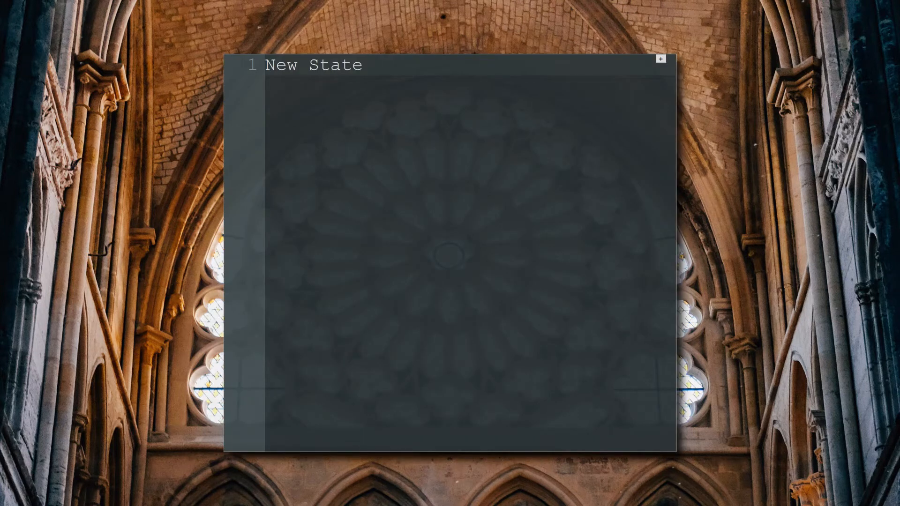
- Note 'Read all controllers at once' and 'Art to symbolize each controller' in the notes
type("Read all controllers at once")
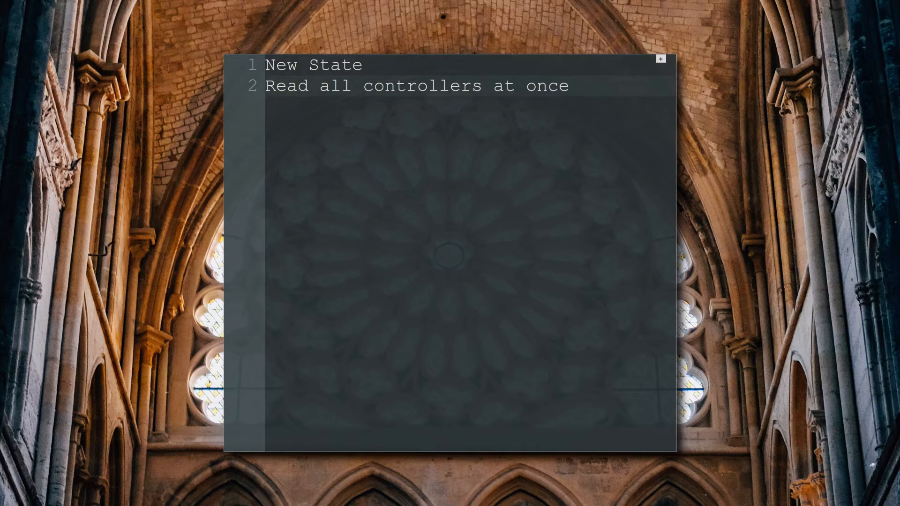
type("Art to symbolize each controller")
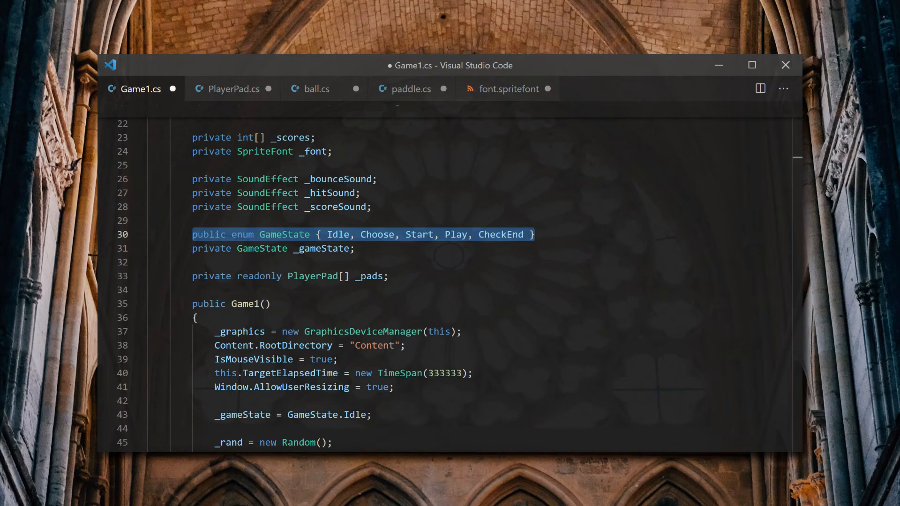
- Add empty 'case GameState.Choose: break;' to the Update and Draw switches, then move to PlayerPad.cs
scroll("down", 3)
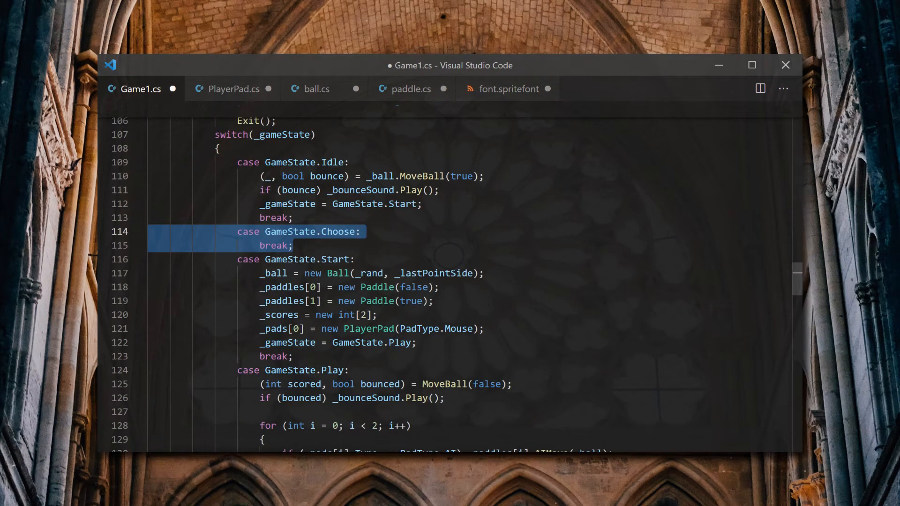
scroll("down", 3)
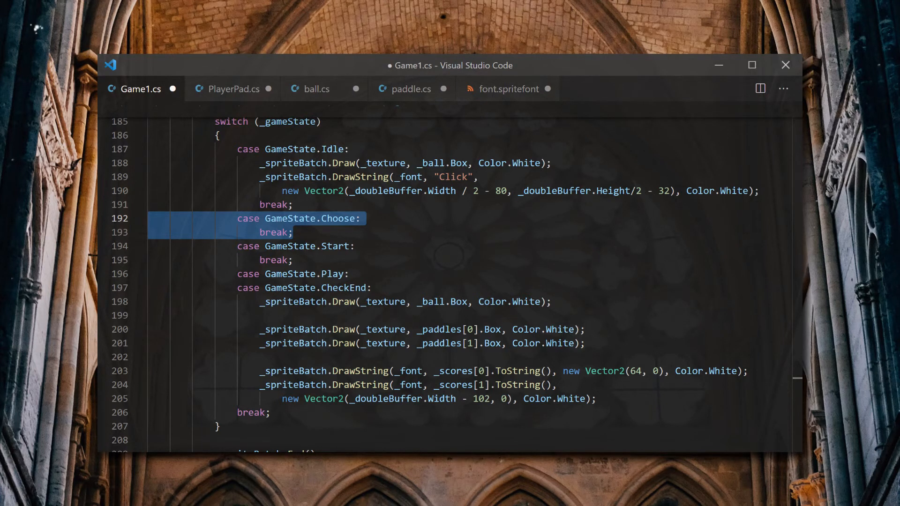
left_click(233, 89)
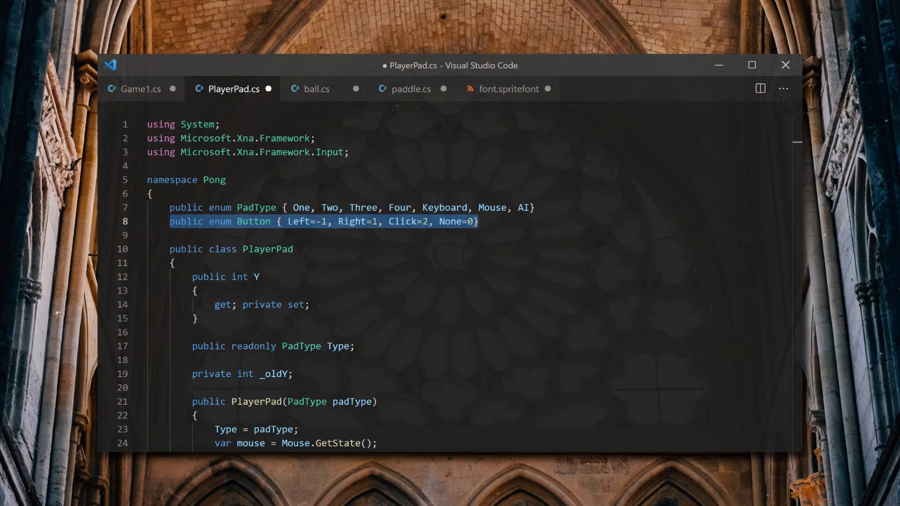
- Add 'public enum Button { Left=-1, Right=1, Click=2, None=0 }' below PadType
scroll("down", 3)
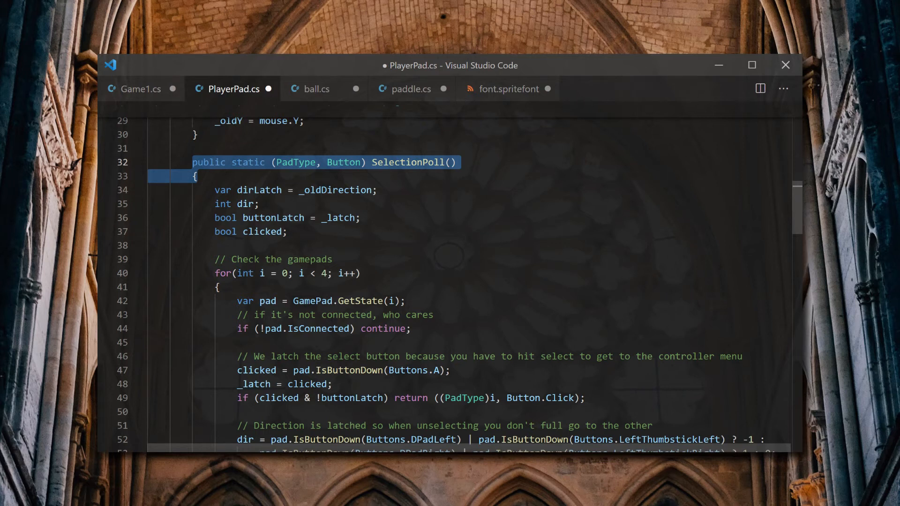
- Write static (PadType, Button) SelectionPoll looping four gamepads, latching A clicks and D-pad/thumbstick direction
double_click(236, 204)
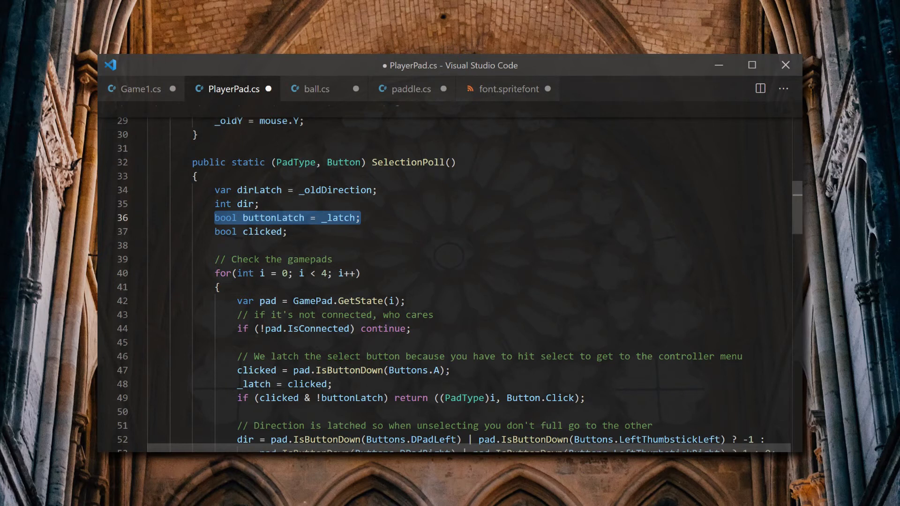
left_click(250, 232)
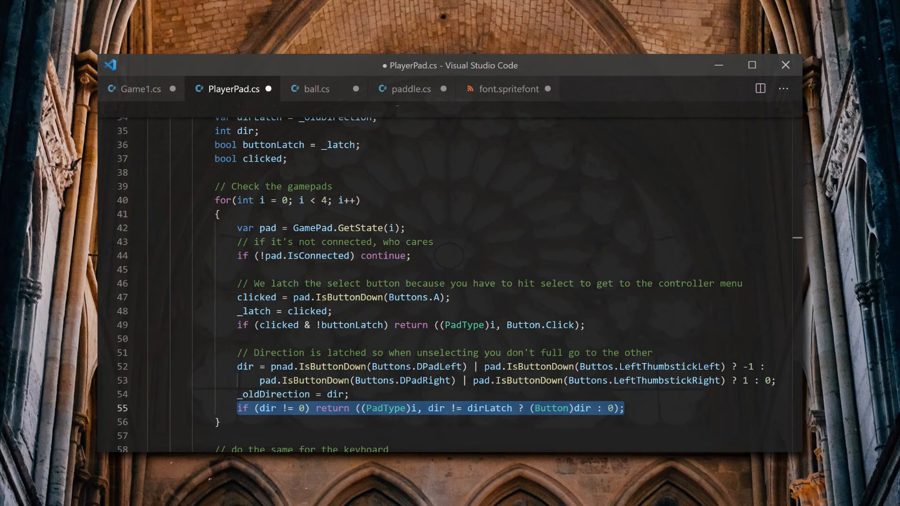
scroll("down", 3)
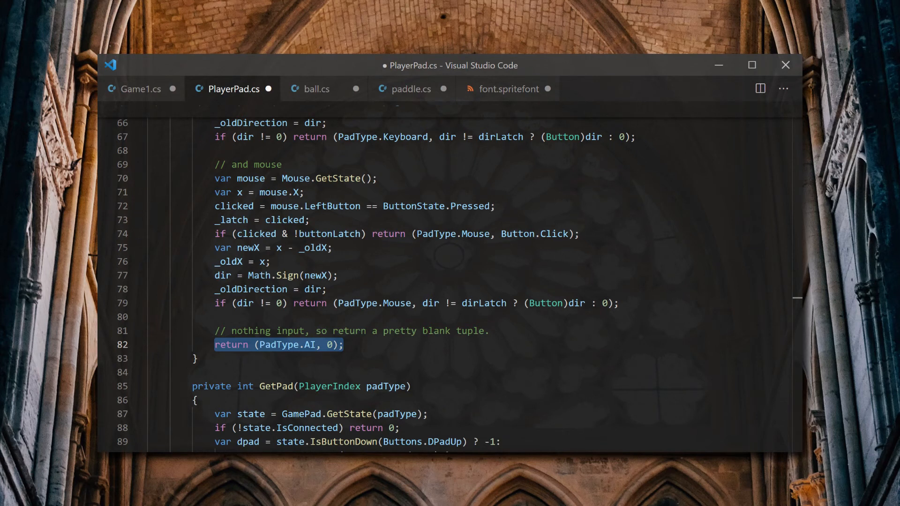
- In Game1.cs load Sprites/Keyboard, Mouse and Pad textures and switch Idle to Choose on a SelectionPoll click
left_click(140, 89)
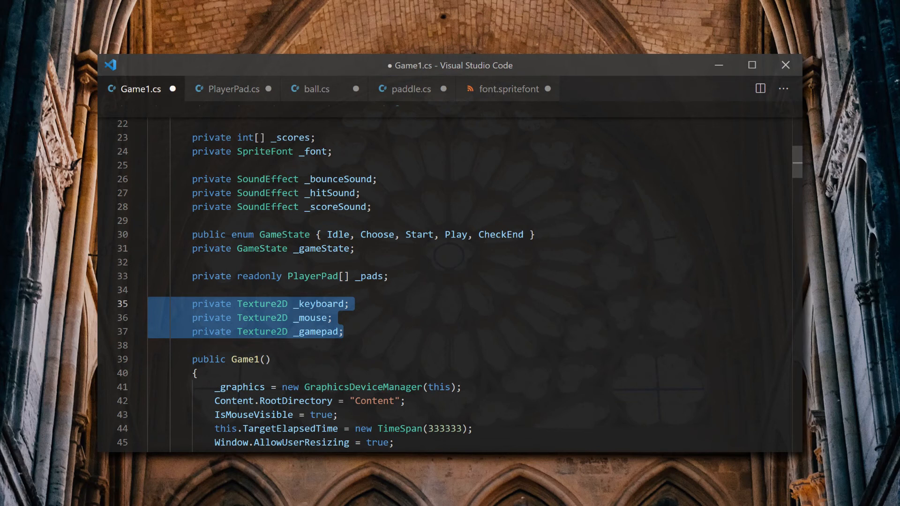
scroll("down", 3)
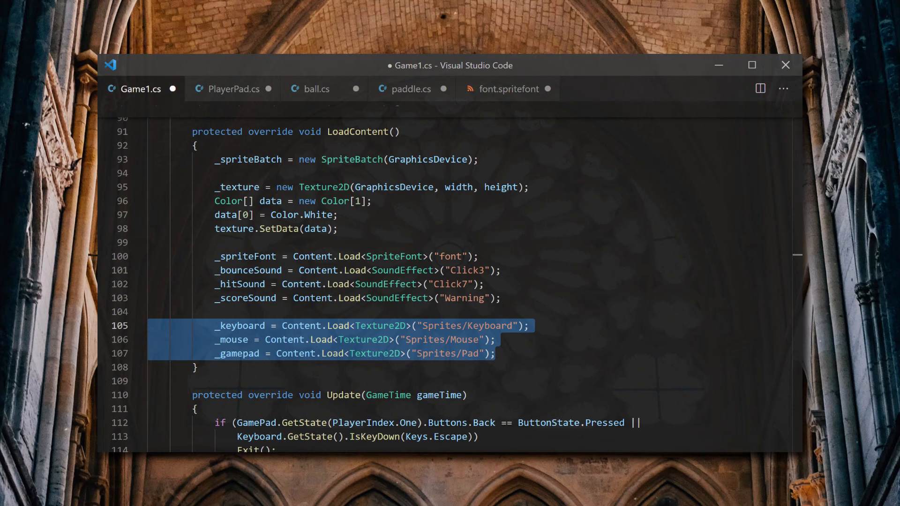
scroll("down", 3)
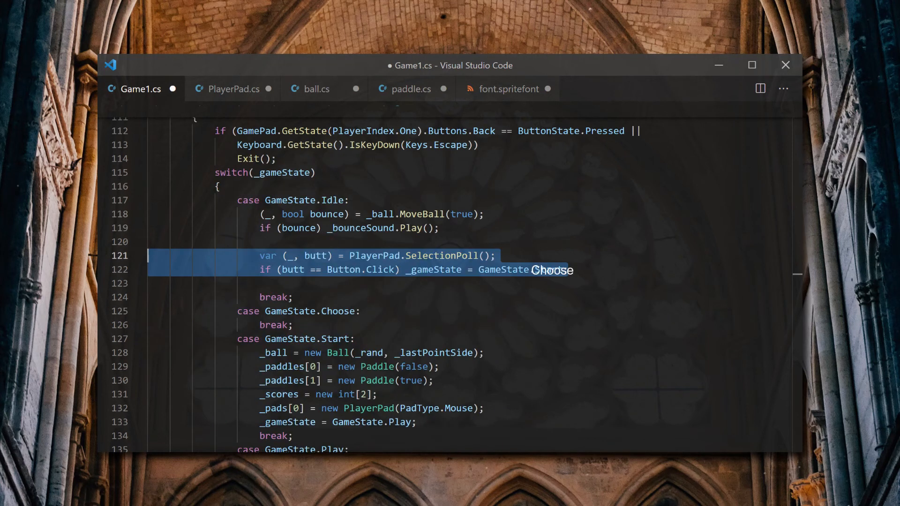